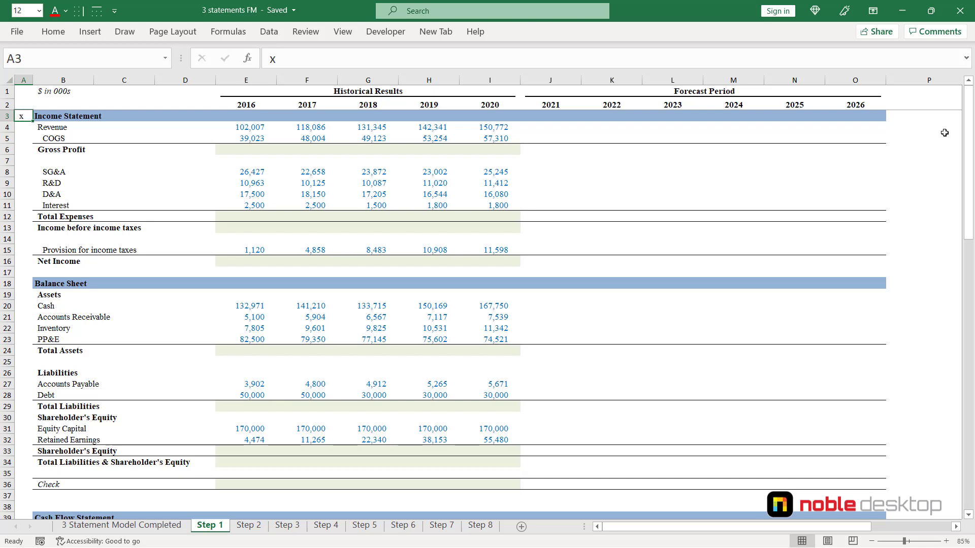
mouse_move(200, 217)
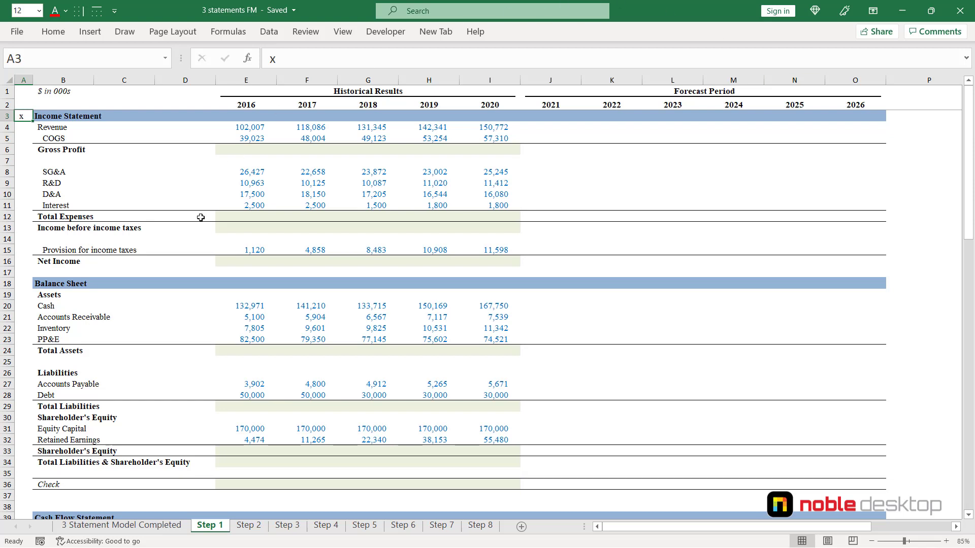
mouse_move(264, 206)
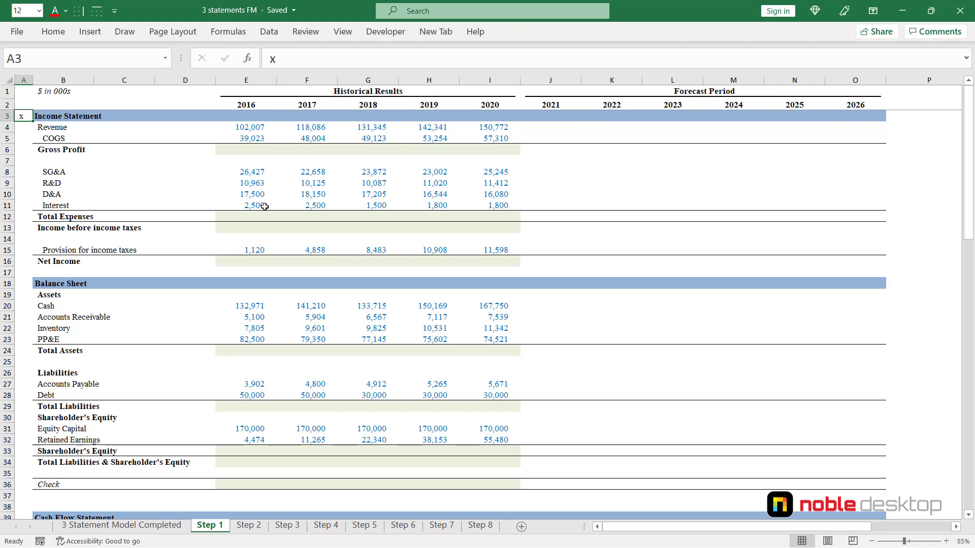
mouse_move(304, 371)
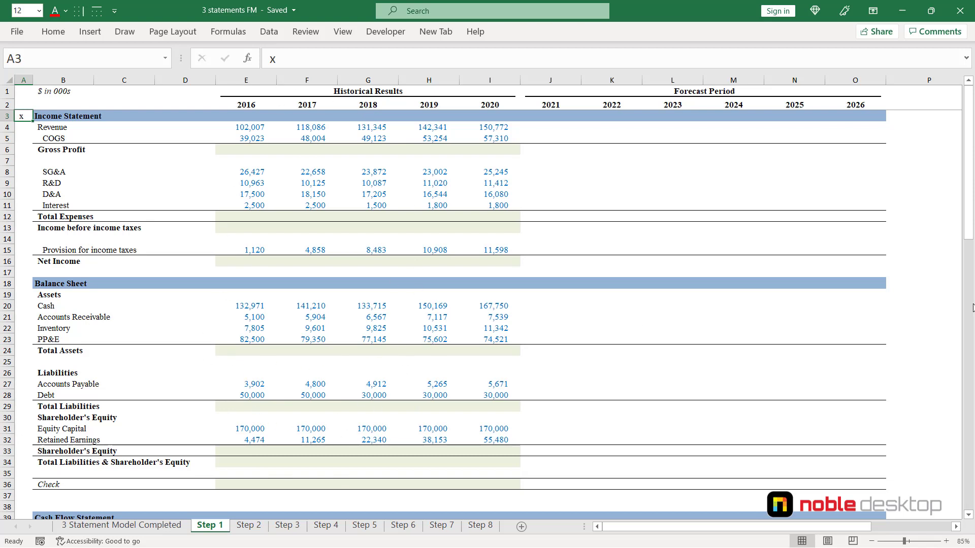
- Enter the Gross Profit formula =E4-E5 in E6 and fill it across to 2020
click(61, 149)
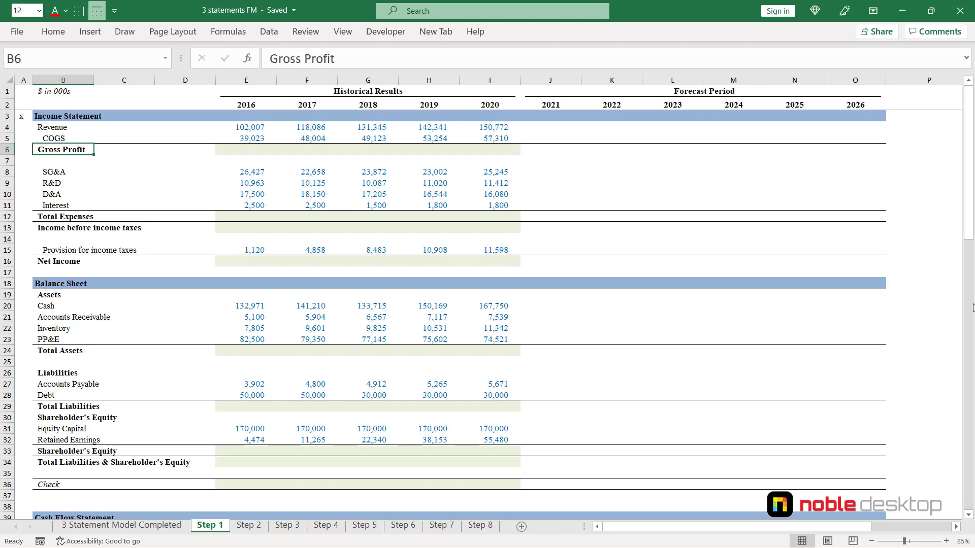
click(245, 150)
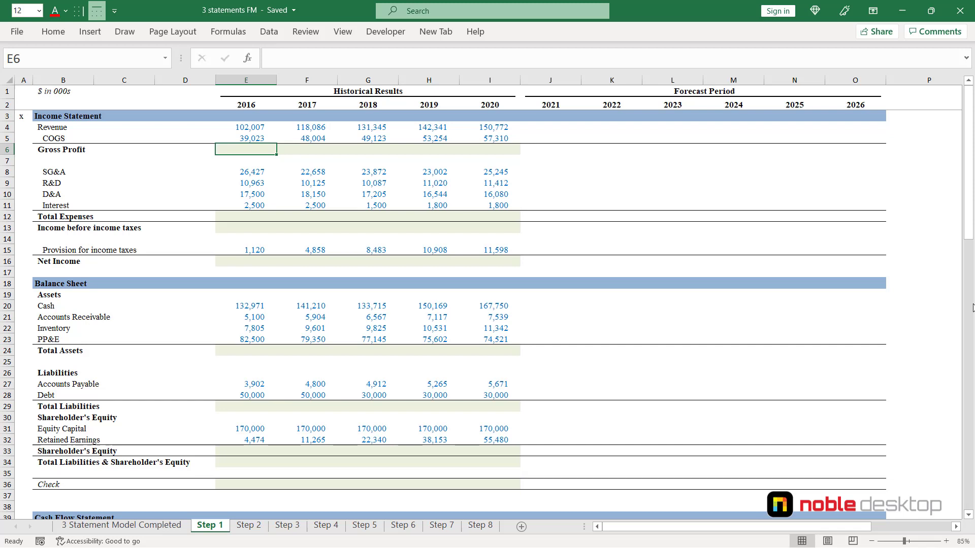
text(=E5)
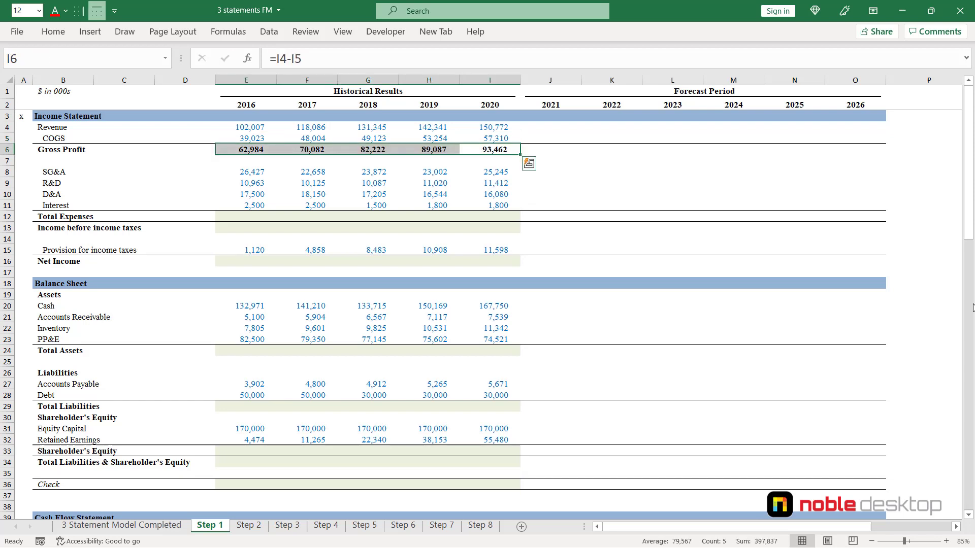
click(246, 217)
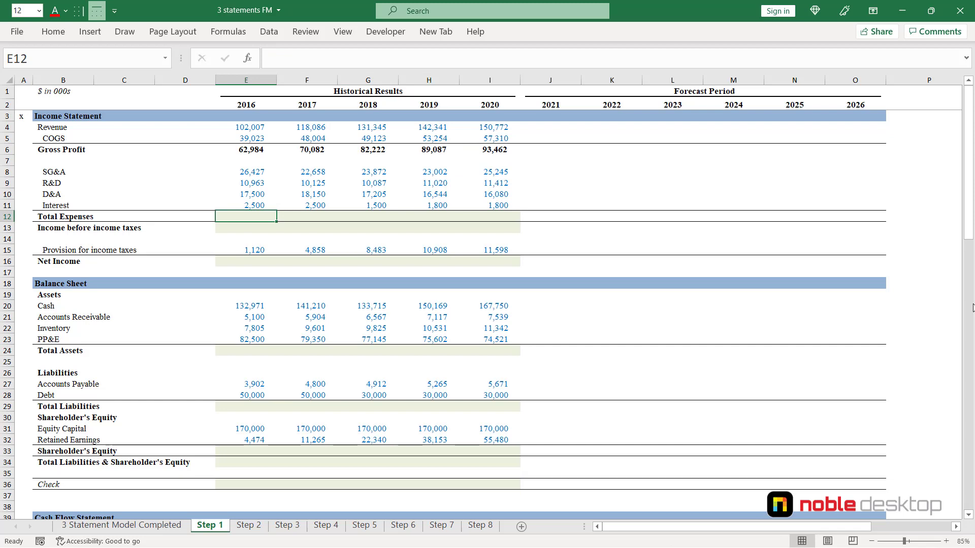
- Enter =SUM(E8:E11) as Total Expenses and copy it across 2016–2020
text(=SUM(E8:E11))
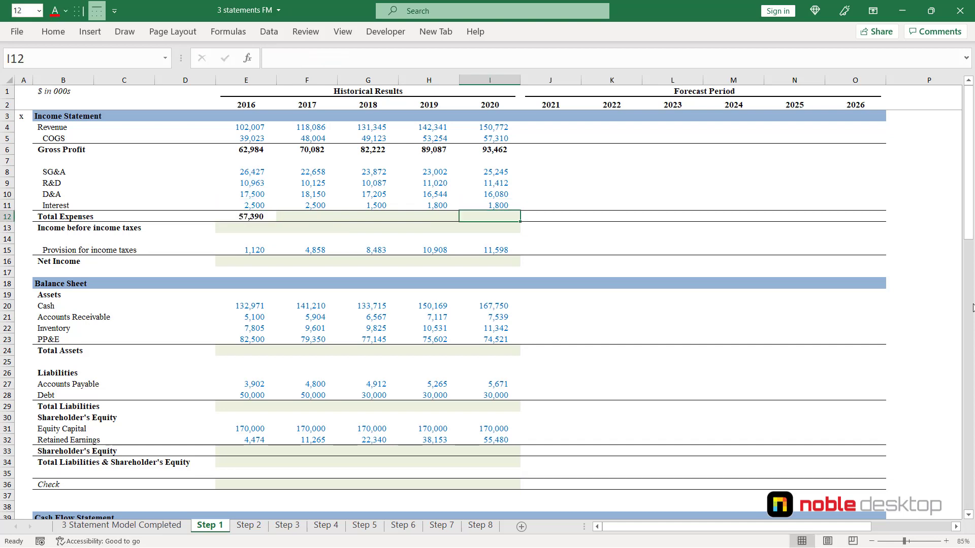
click(246, 217)
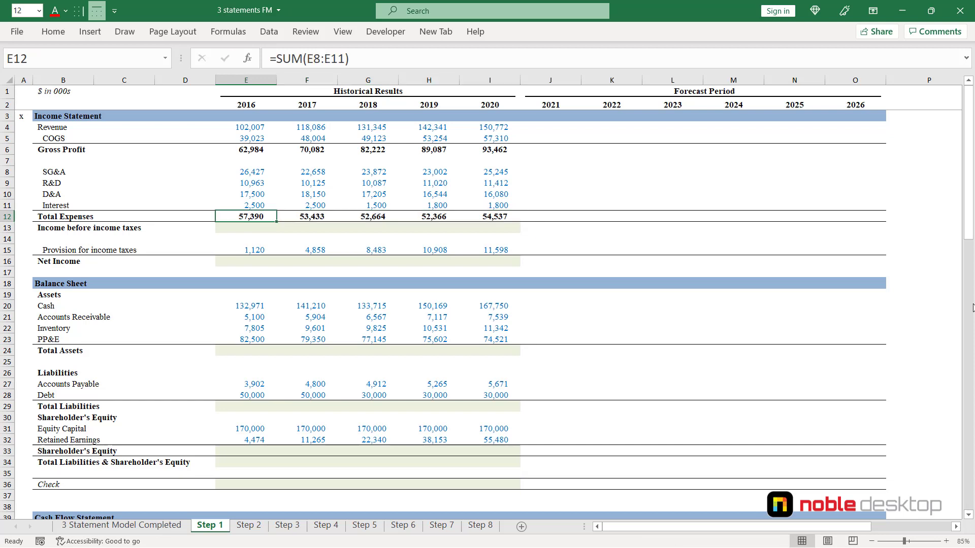
click(245, 228)
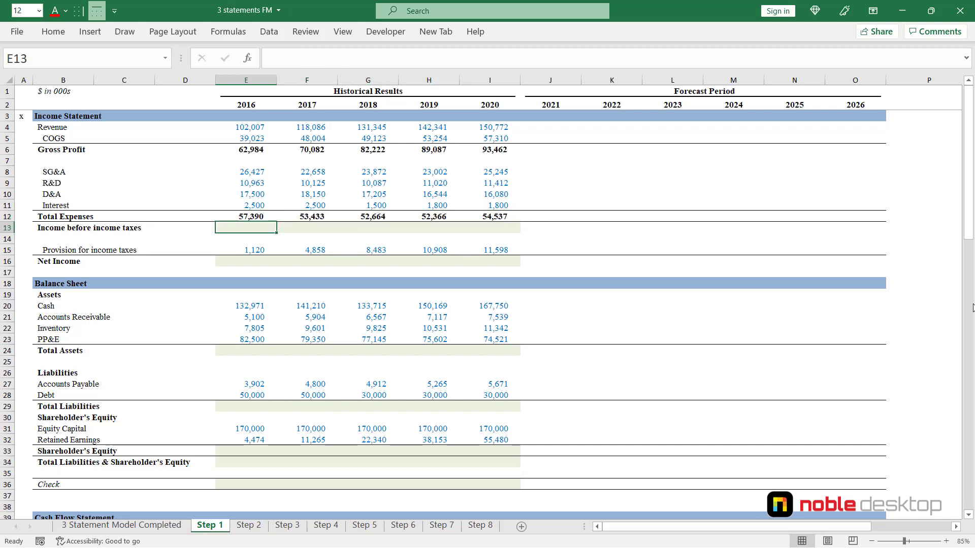
- Set Income before income taxes to =E6-E12 for each year 2016–2020
text(=)
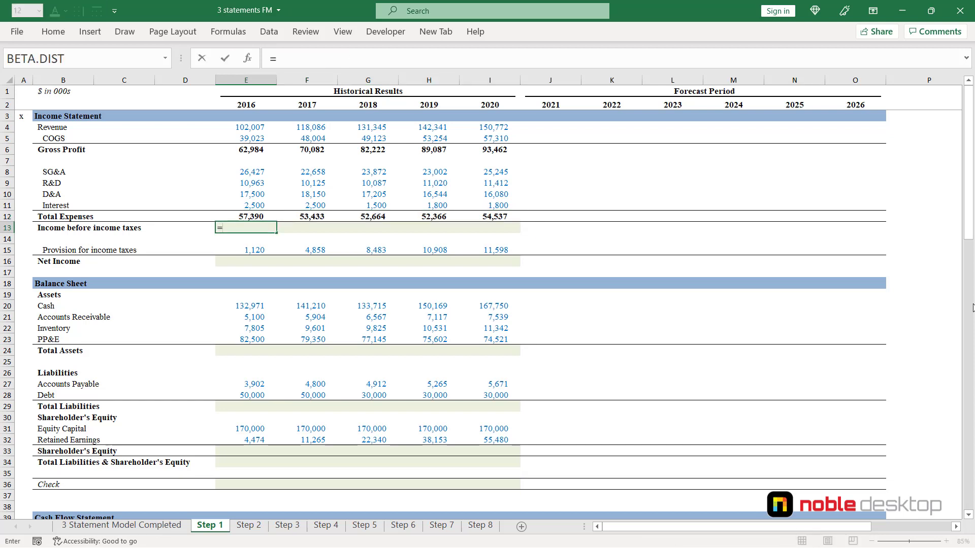
click(246, 149)
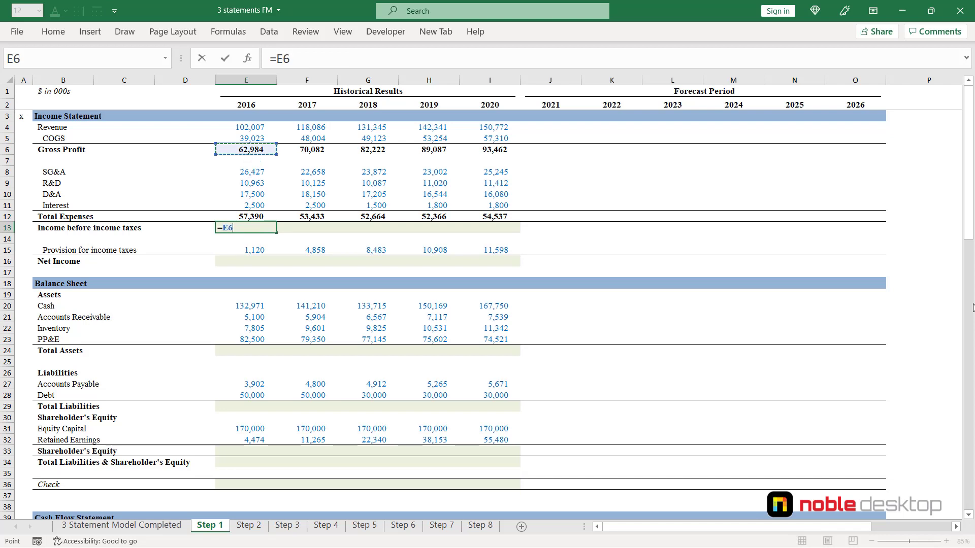
click(245, 216)
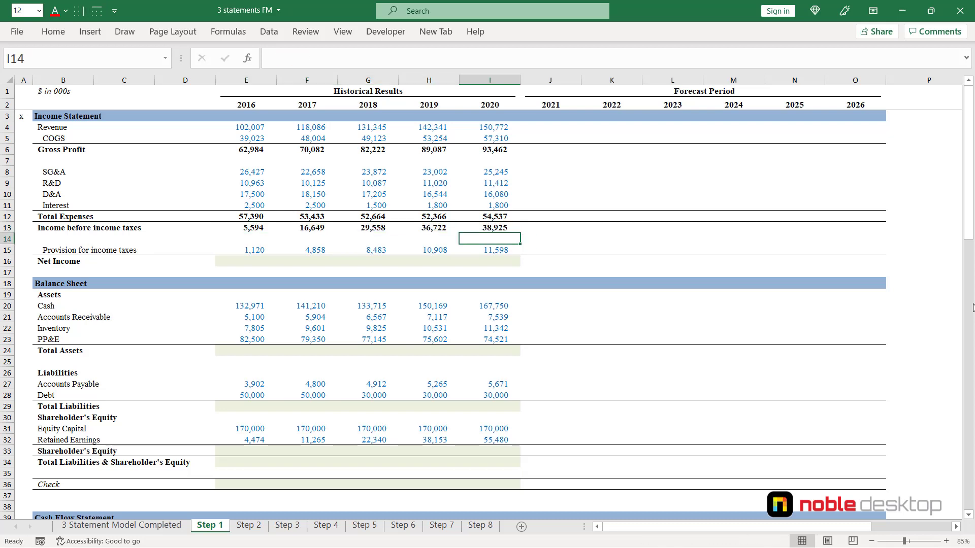
click(245, 261)
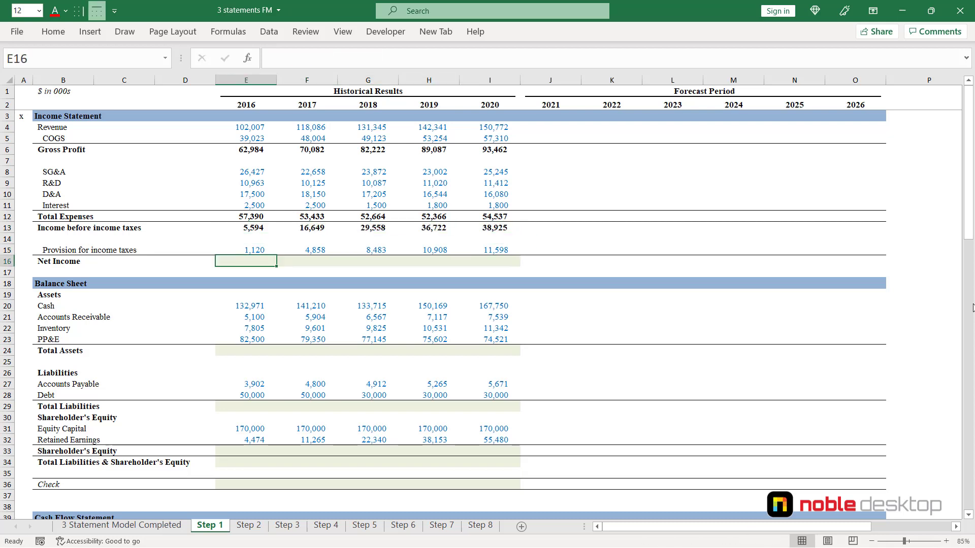
- Set Net Income to =E13-E15 for 2016 through 2020
text(=)
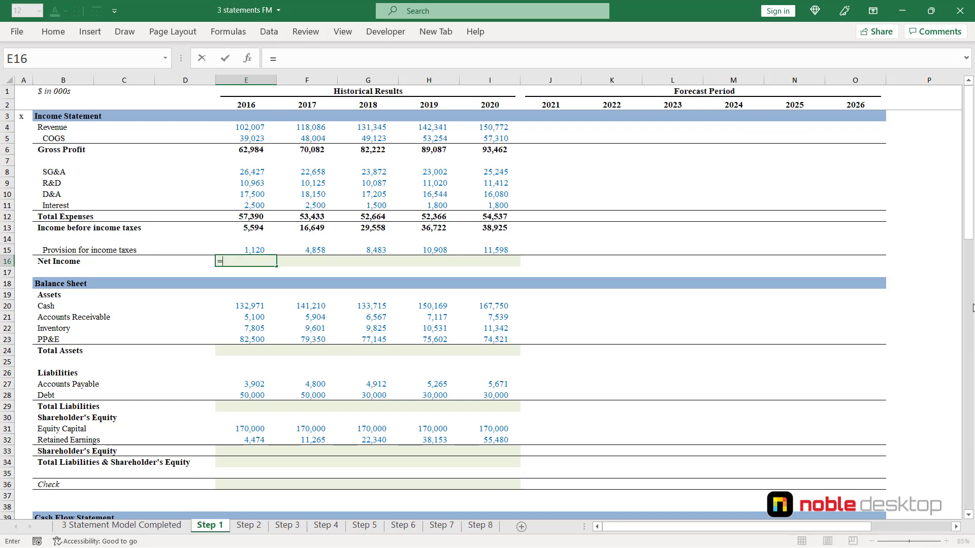
click(245, 228)
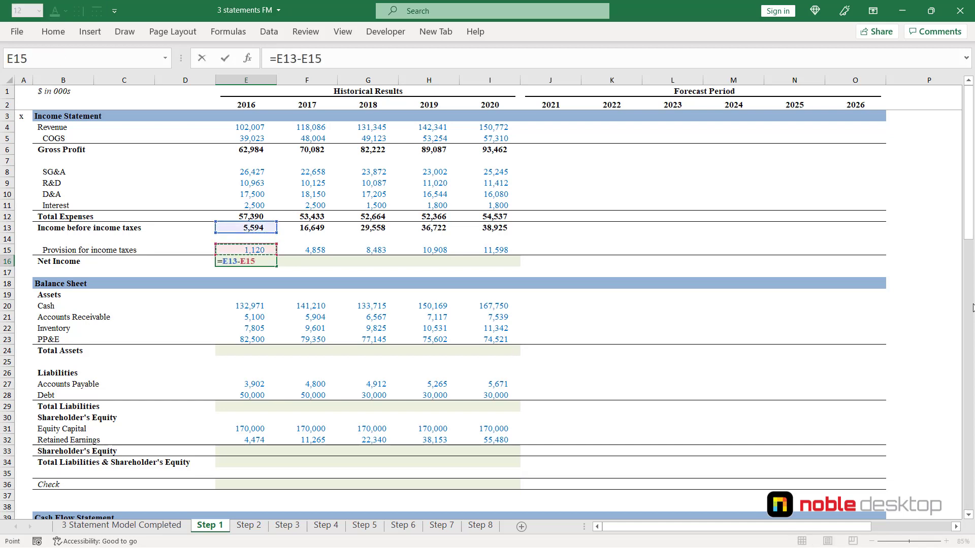
click(492, 250)
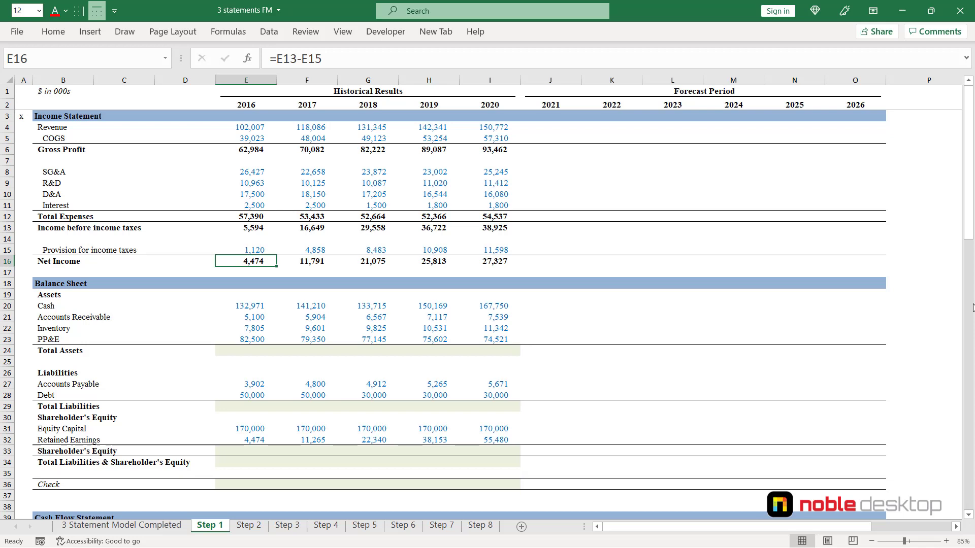
click(247, 305)
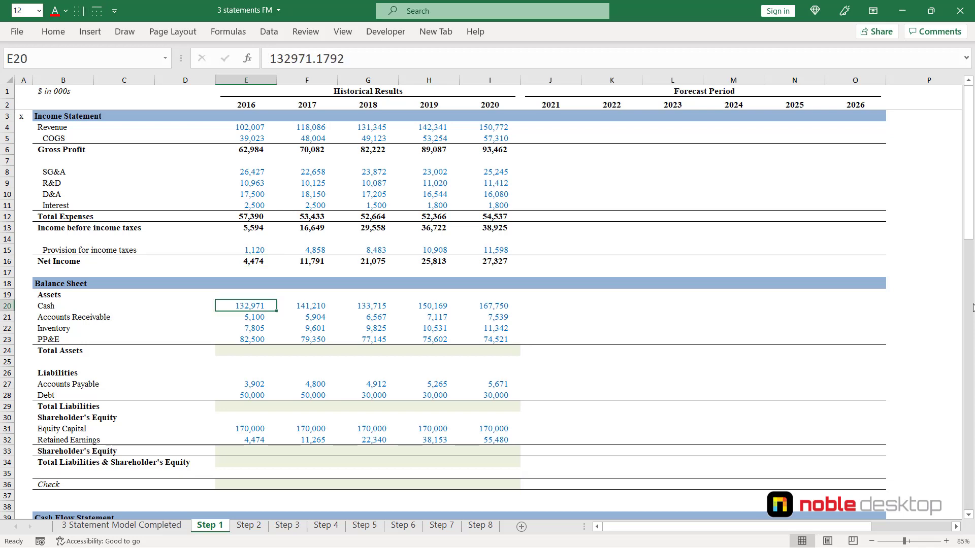
- Enter =SUM(E20:E23) for Total Assets and drag it across to 2020
click(246, 351)
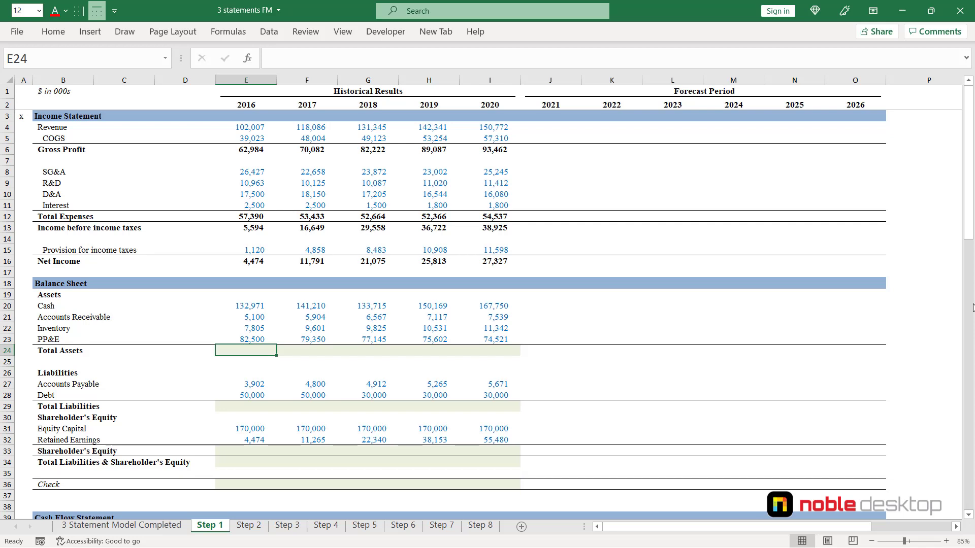
text(=SUM(E20:E23)
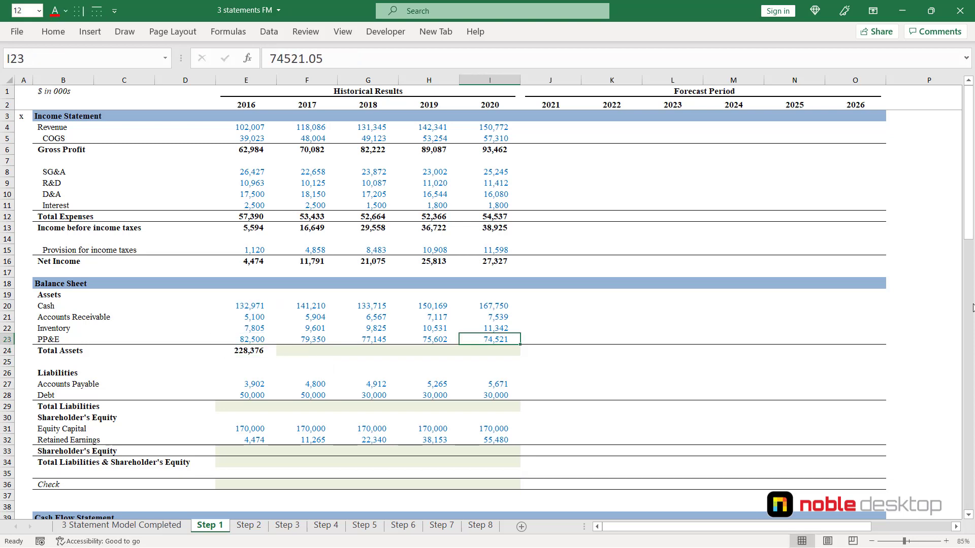
drag(246, 350, 490, 350)
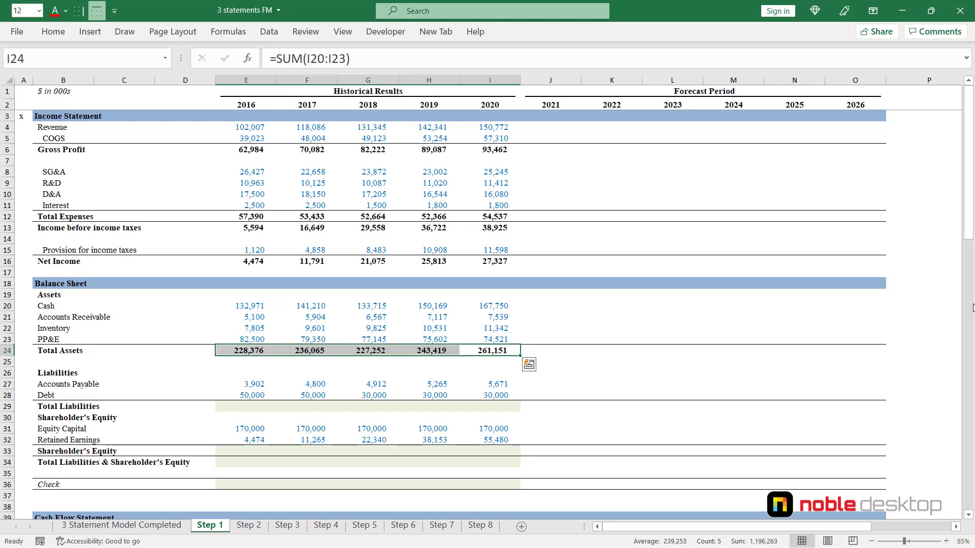
click(493, 395)
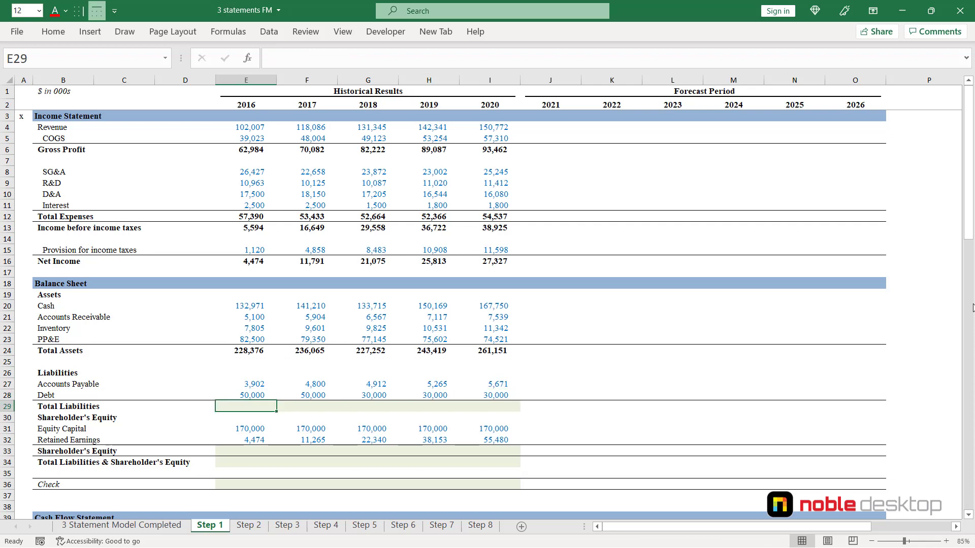
- Total Accounts Payable and Debt with =SUM(E27:E28) across all historical years
click(249, 395)
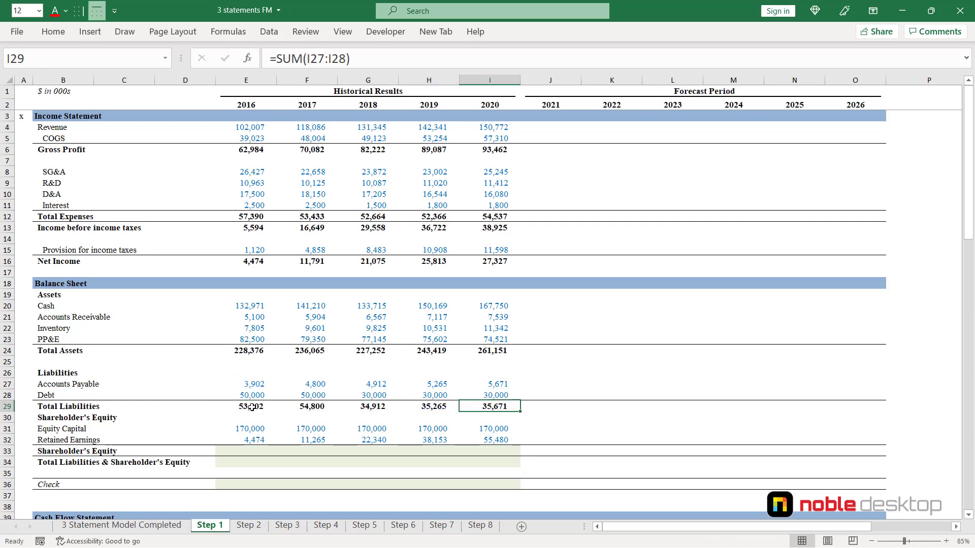
click(248, 439)
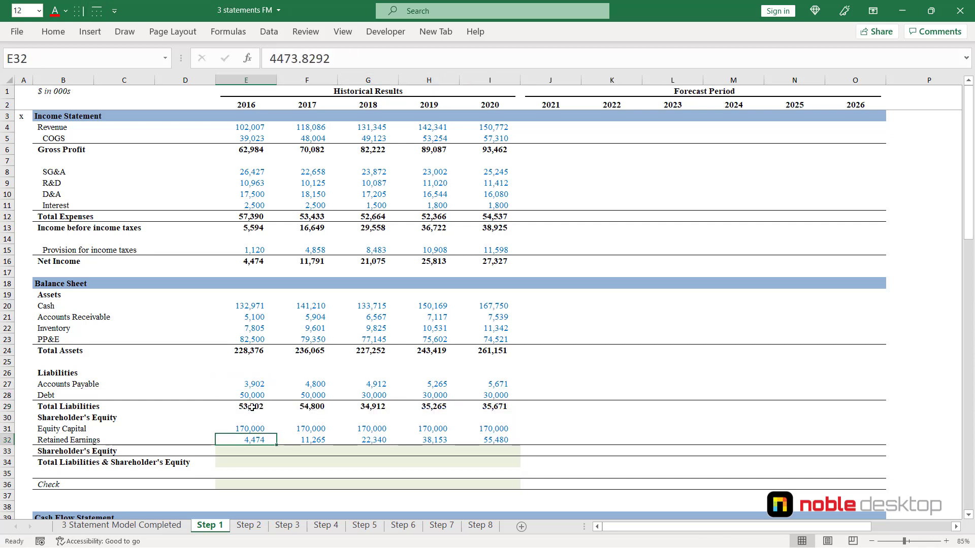
key(Enter)
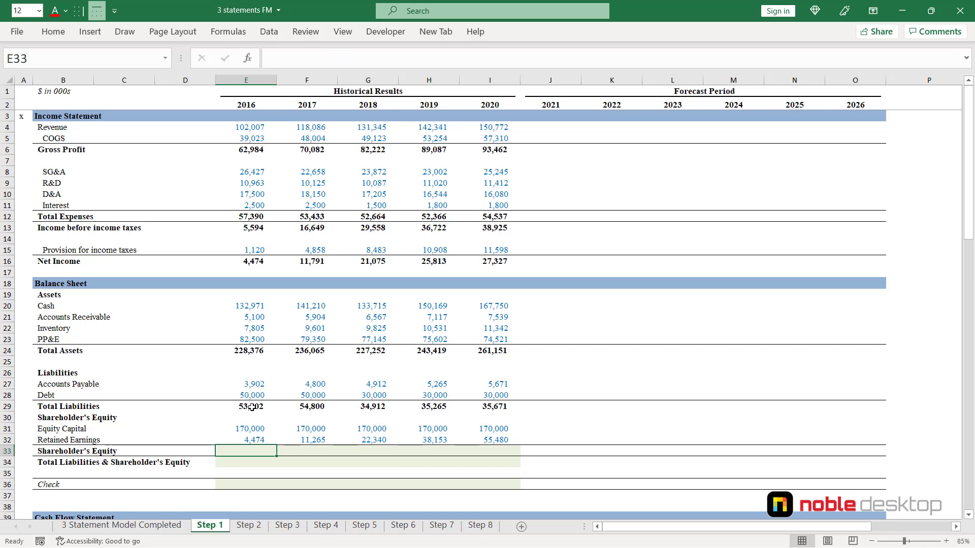
- Enter =SUM(E31:E32) for Shareholder's Equity and =E29+E33 for the combined total
text(=SUM(E31:E32))
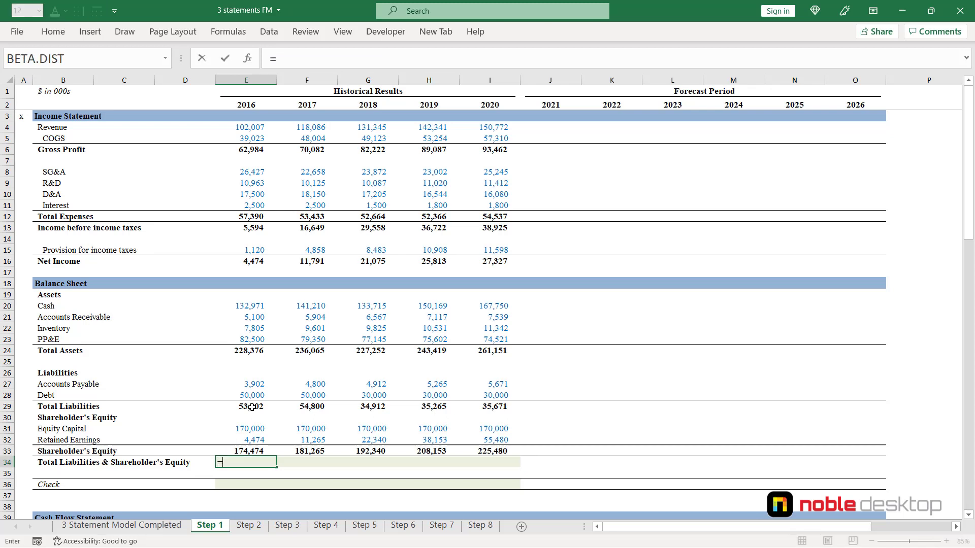
click(248, 451)
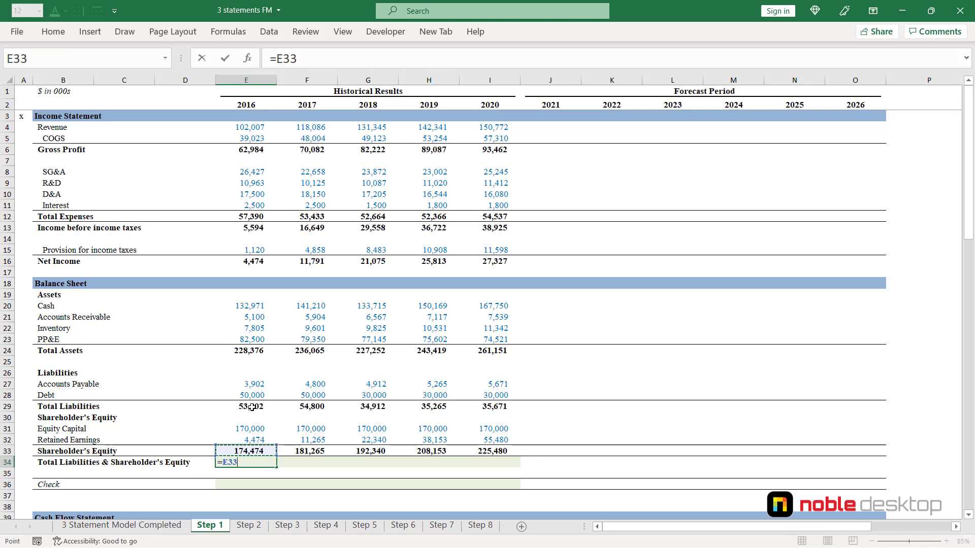
click(248, 407)
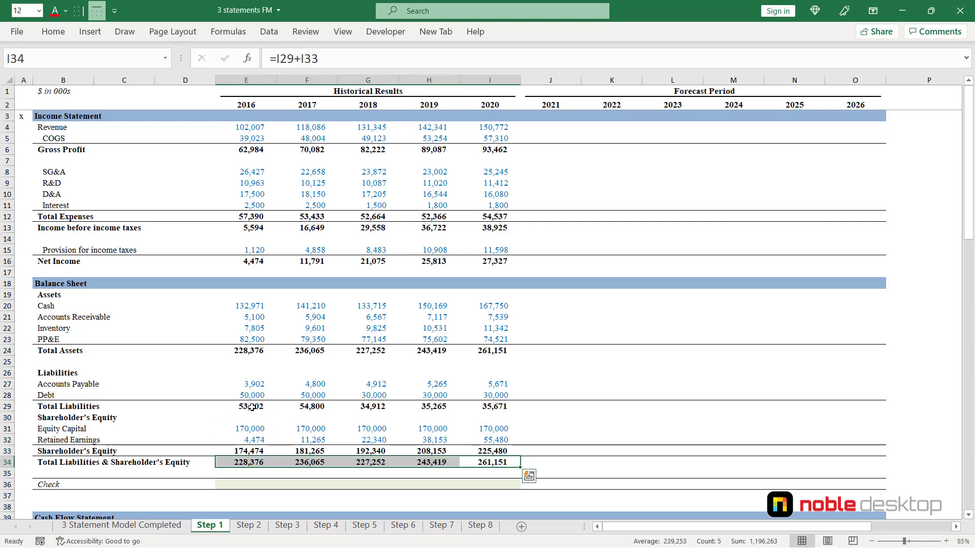
click(244, 497)
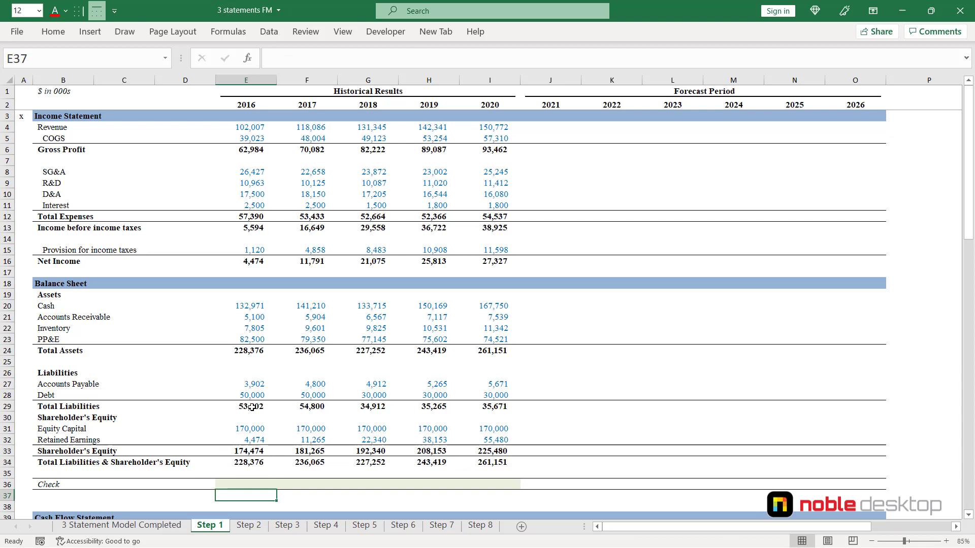
- Add the =E24-E34 check row across 2016–2020, then open the Step 2 sheet
text(=)
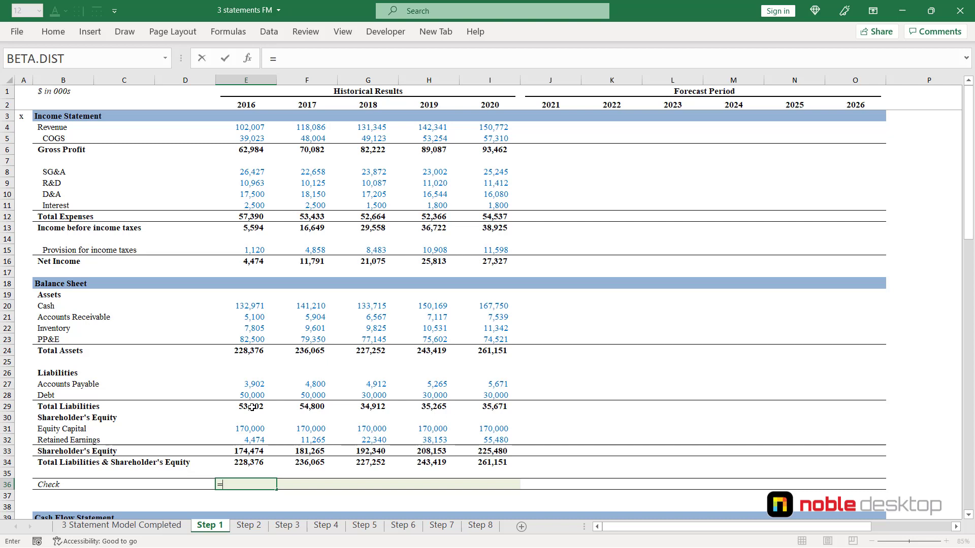
click(248, 395)
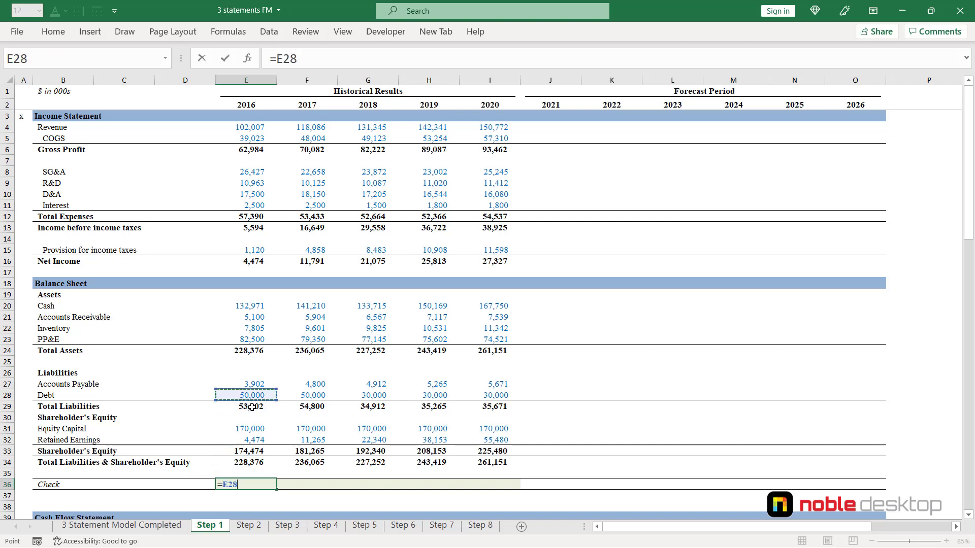
click(246, 351)
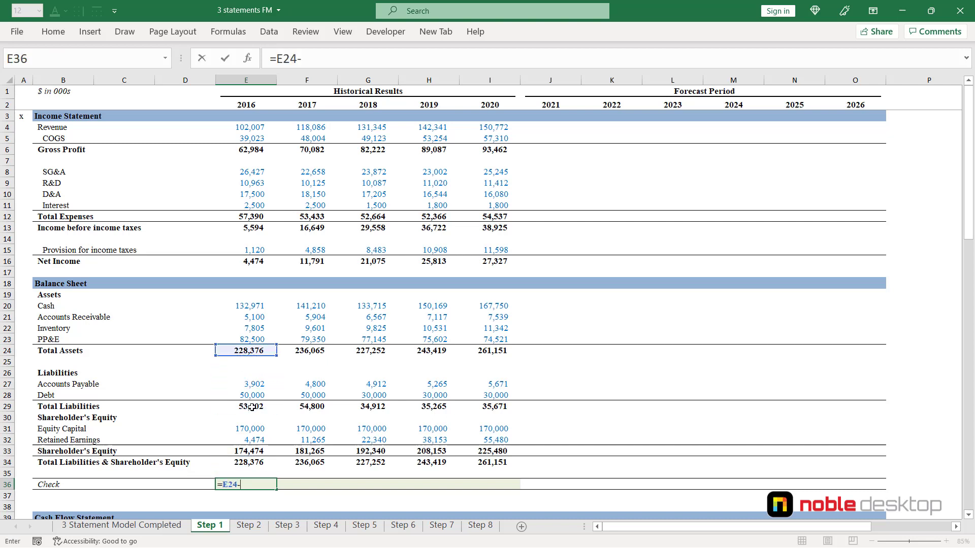
click(245, 462)
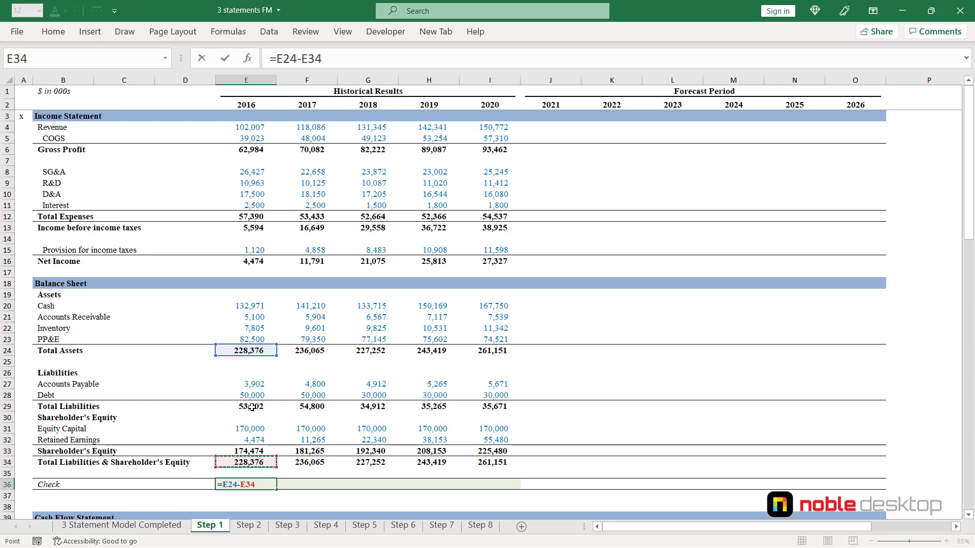
key(Enter)
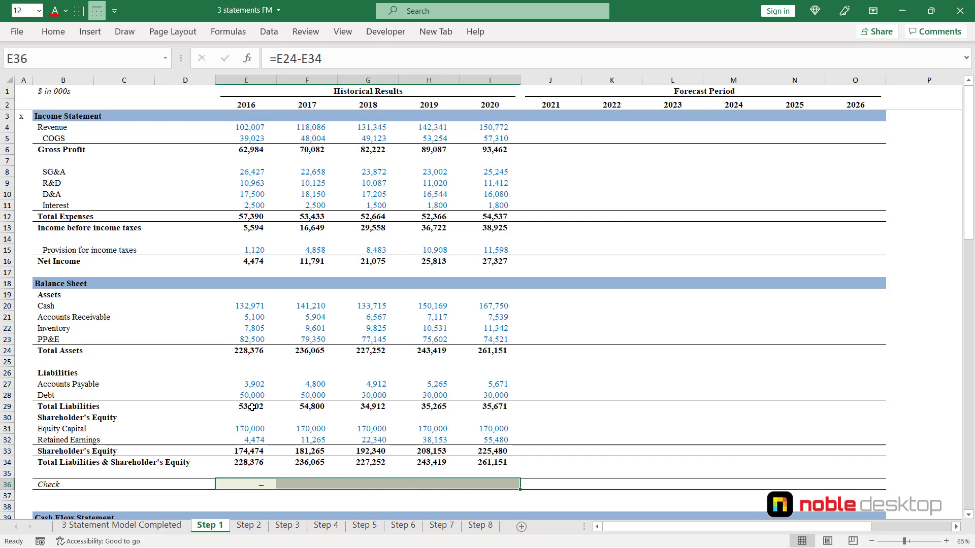
drag(246, 484, 489, 484)
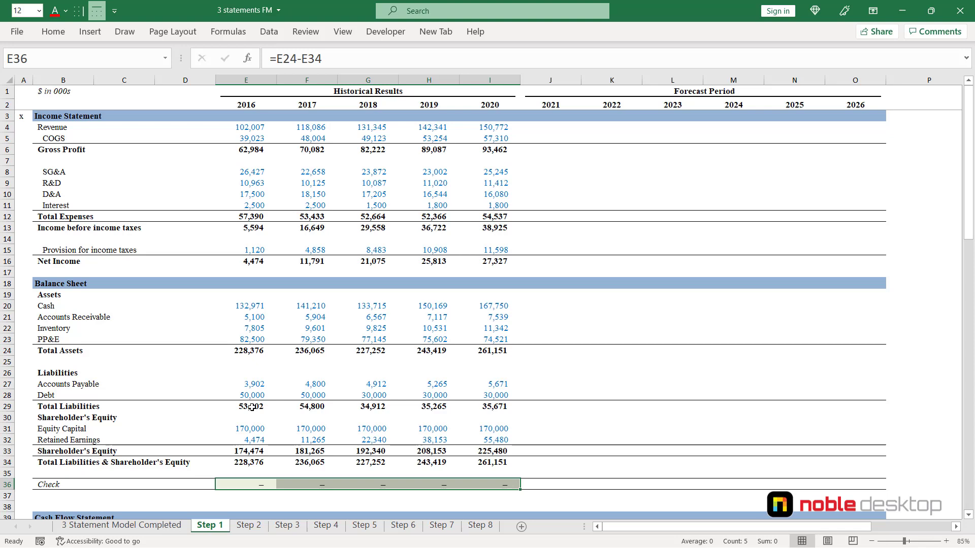
click(249, 526)
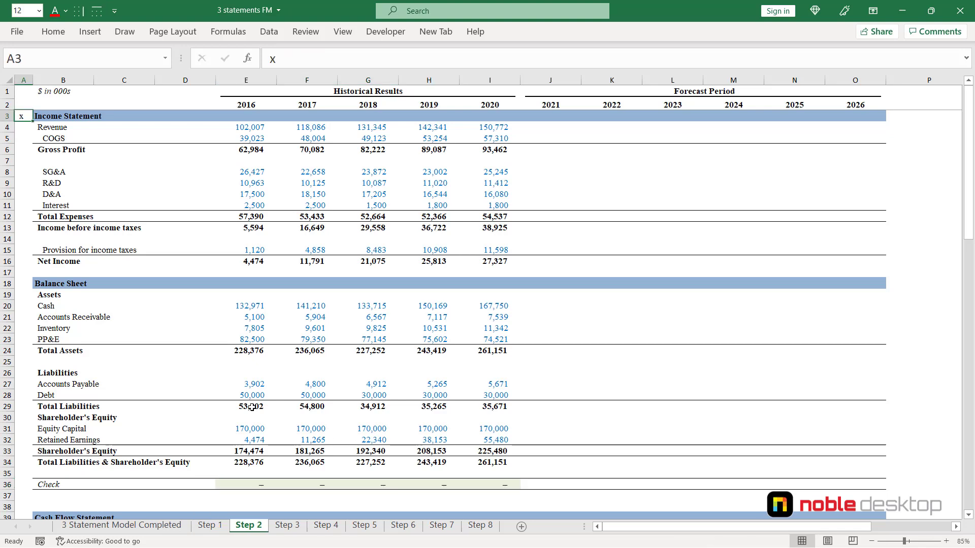
scroll(down, 3)
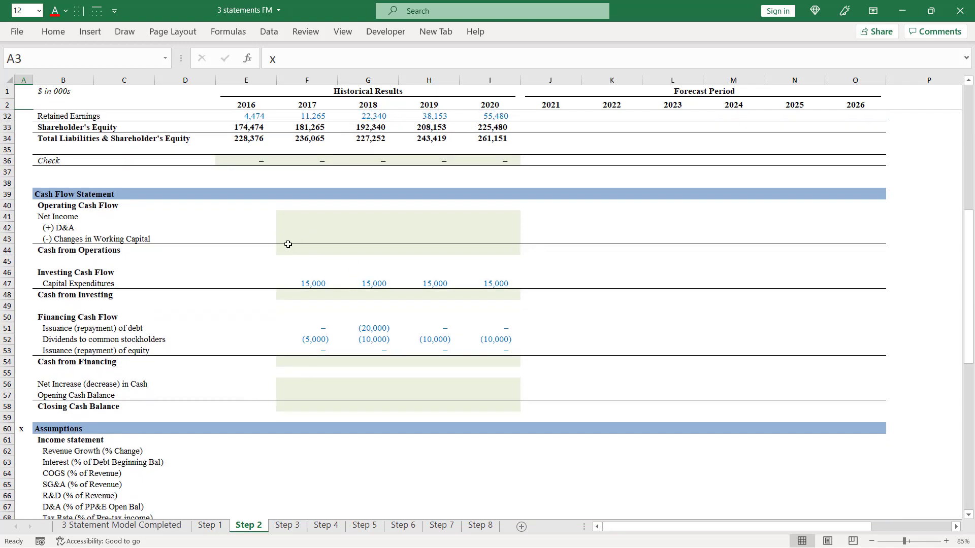